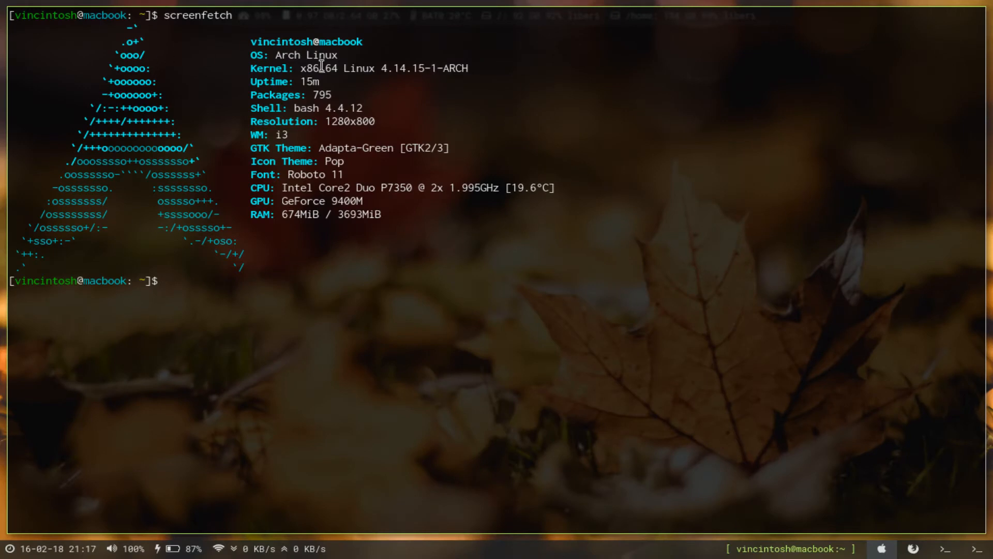
mouse_move(342, 136)
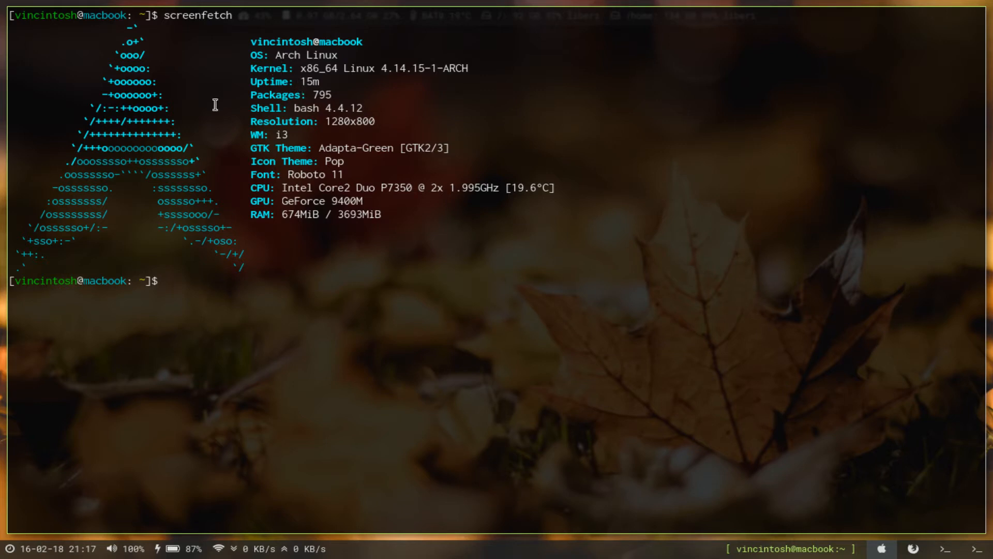
mouse_move(458, 154)
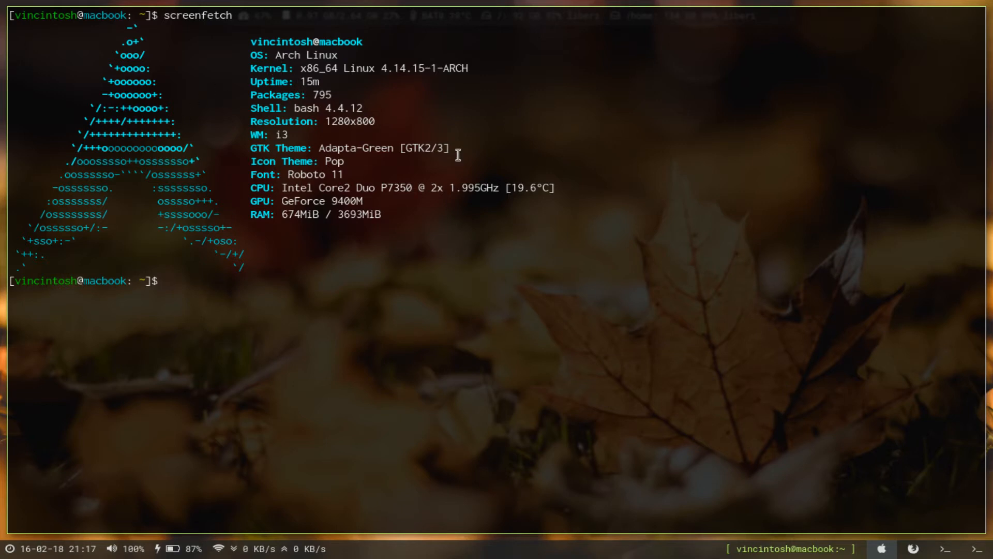
- Run systemd-analyze to report boot startup time of 19.172s
type("systemd-analyze")
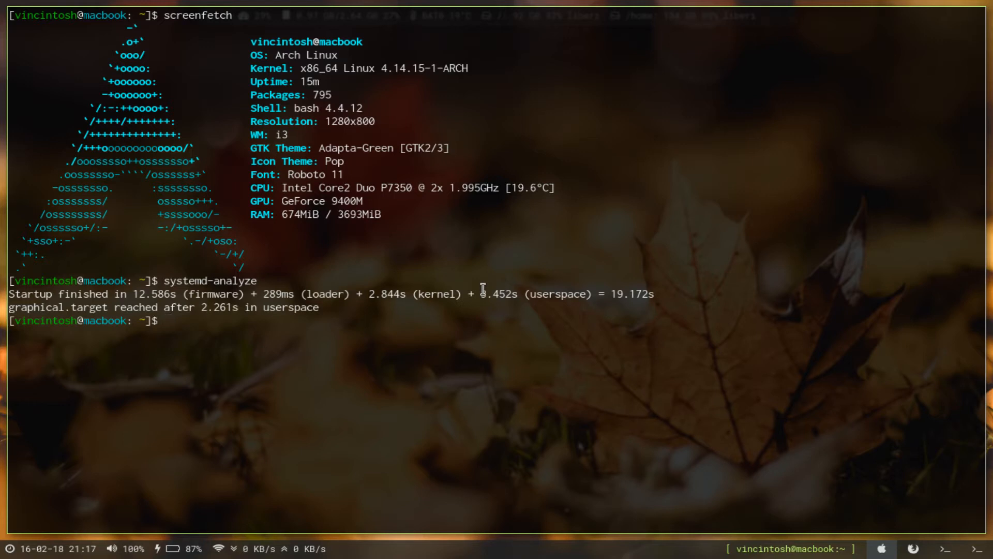
mouse_move(288, 317)
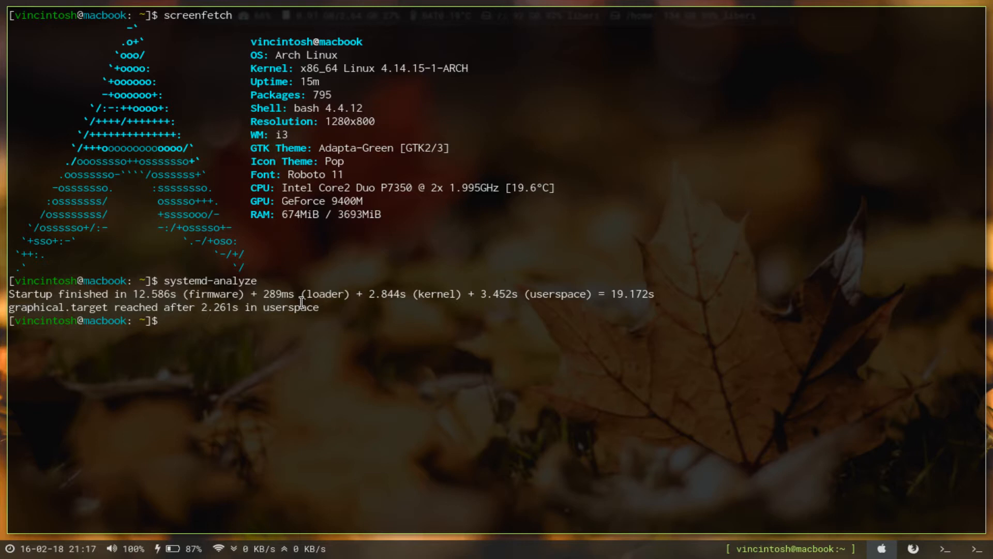
mouse_move(388, 231)
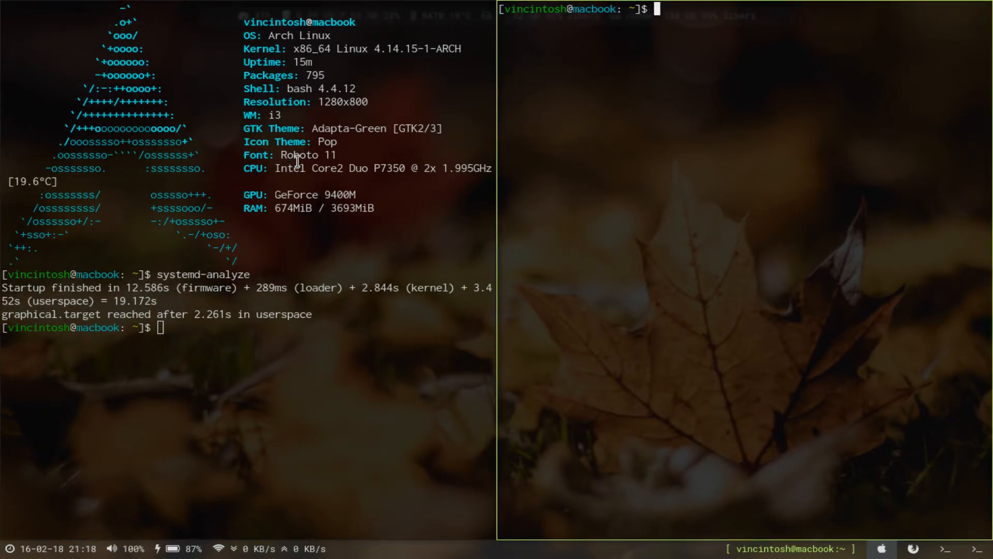
- Open a split second terminal, erase the stray character, and enter screenfetch
type("F")
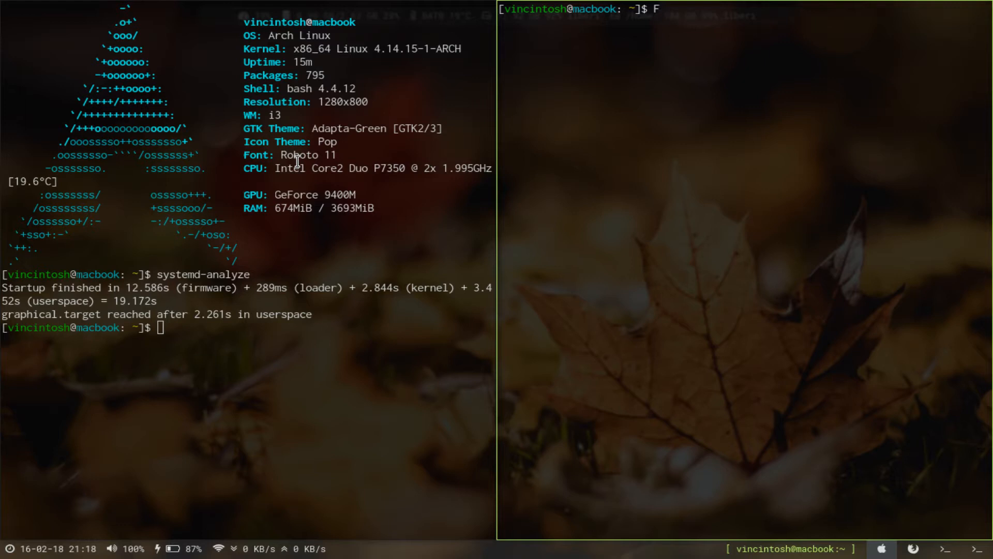
key("BackSpace")
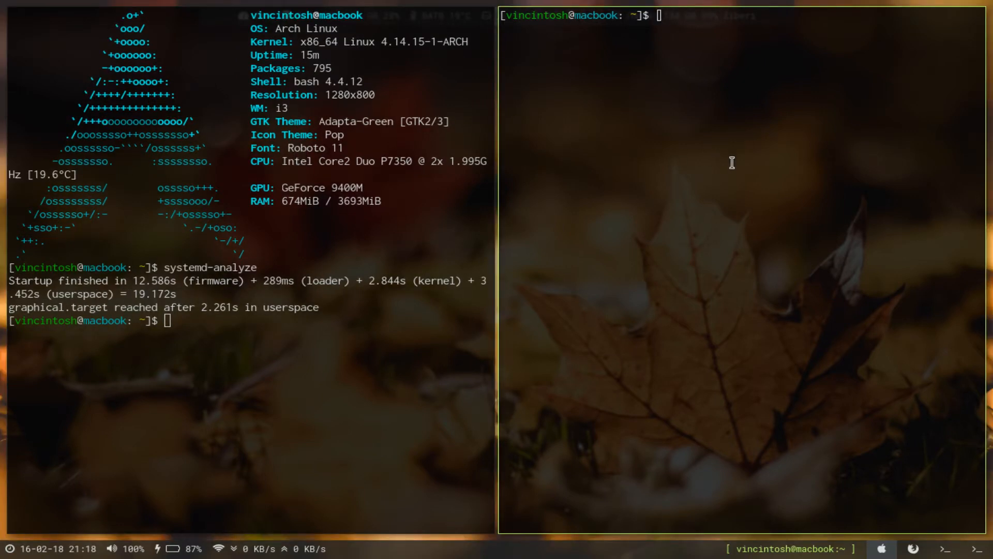
type("screenfetch")
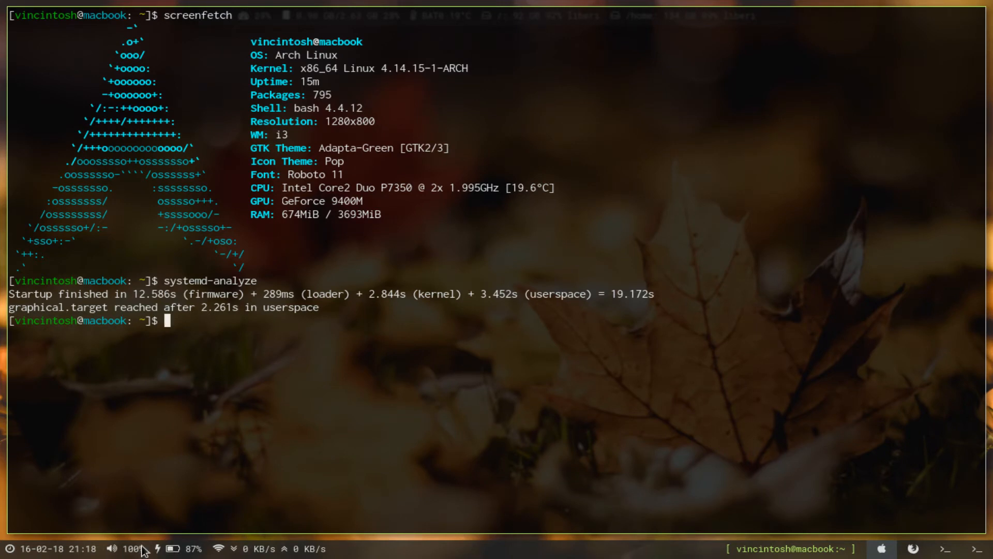
mouse_move(184, 546)
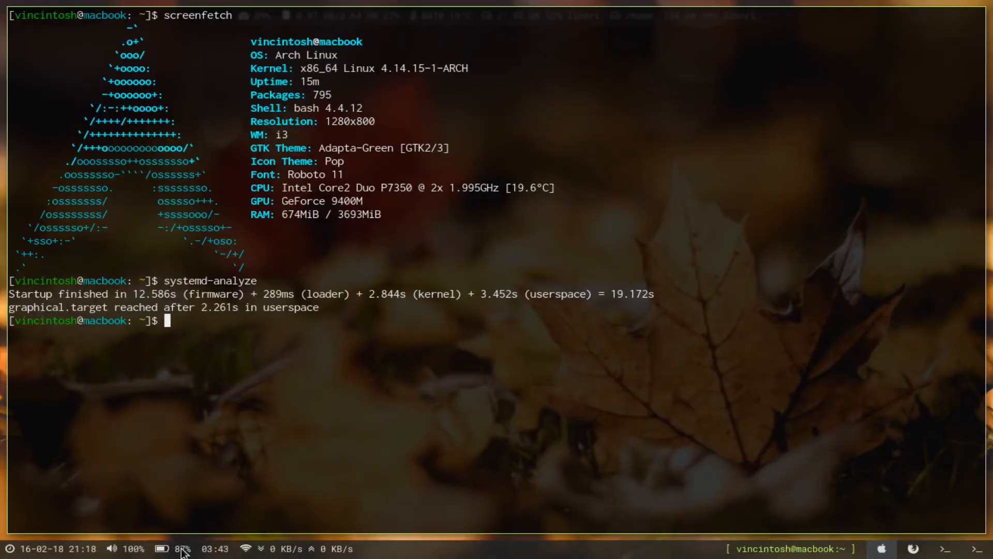
mouse_move(212, 555)
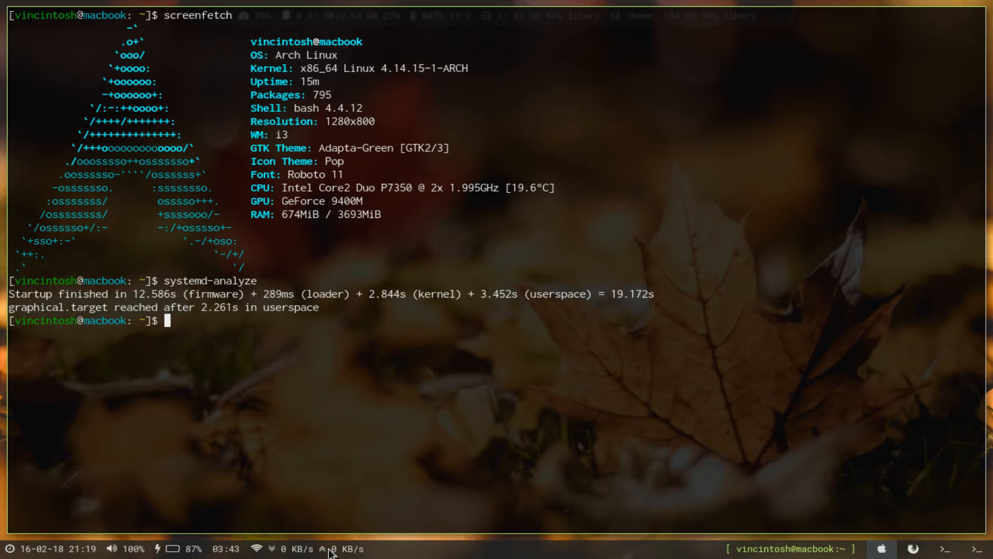
- List Wi-Fi networks with nmcli dev wifi, showing TP-LINK_B4DA29 in use
type("nmcli dev wifi")
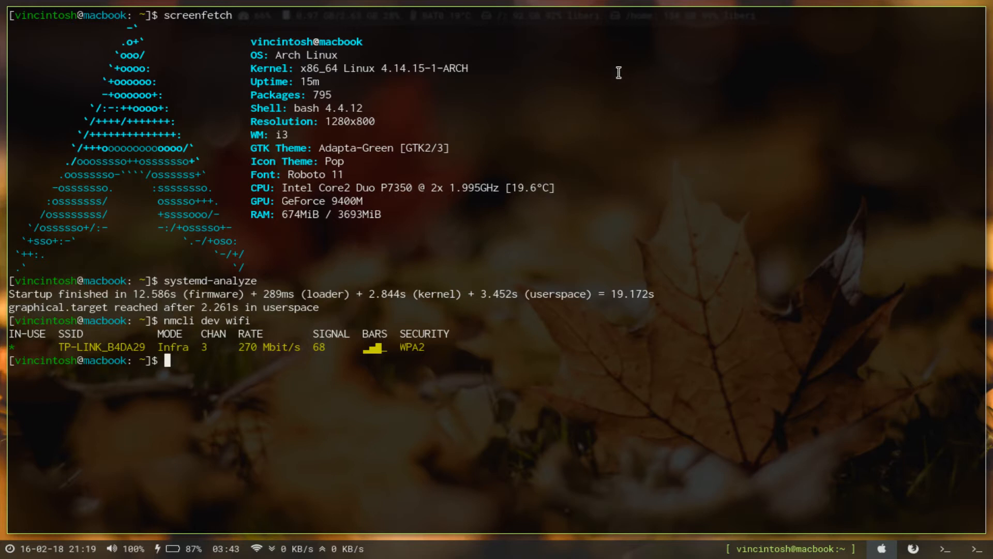
mouse_move(790, 266)
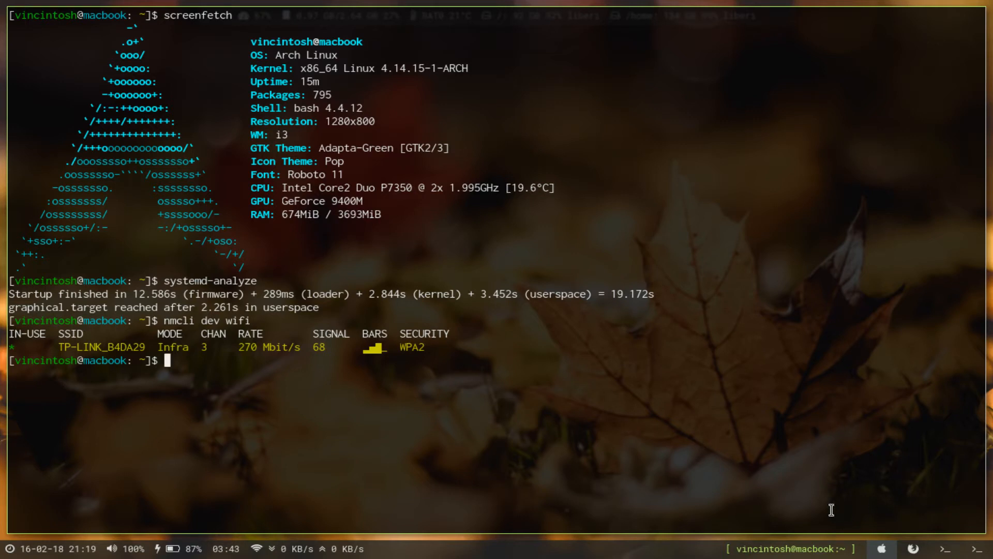
mouse_move(849, 337)
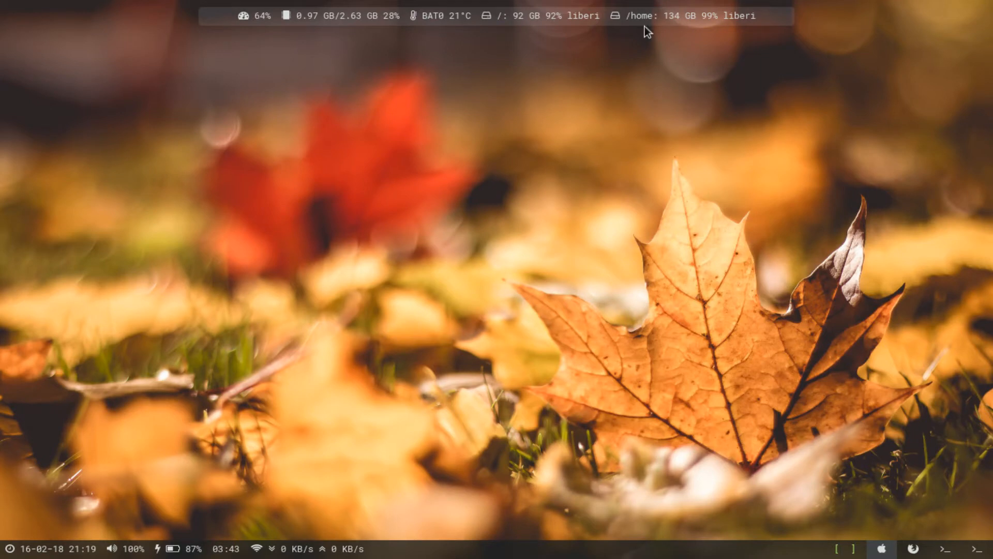
mouse_move(436, 31)
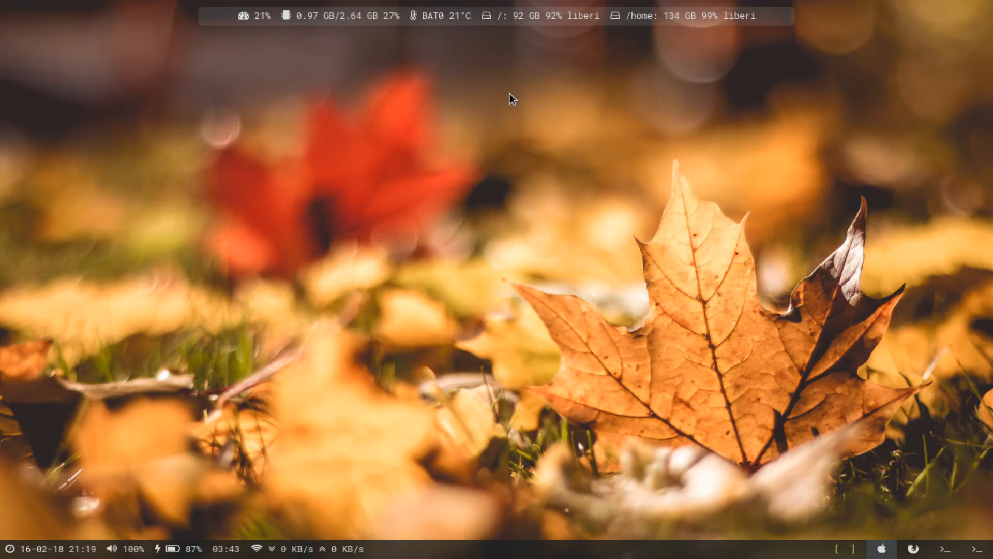
mouse_move(324, 35)
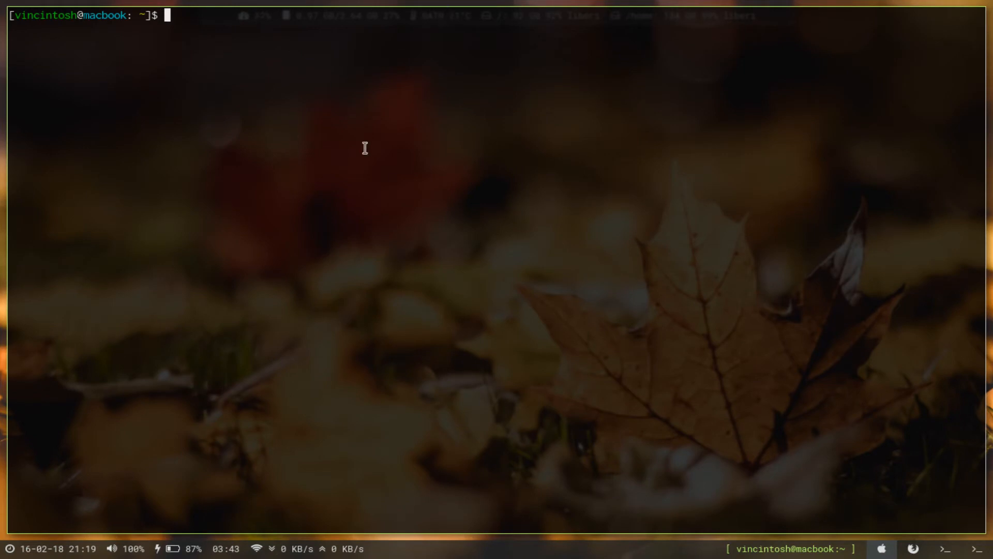
mouse_move(621, 90)
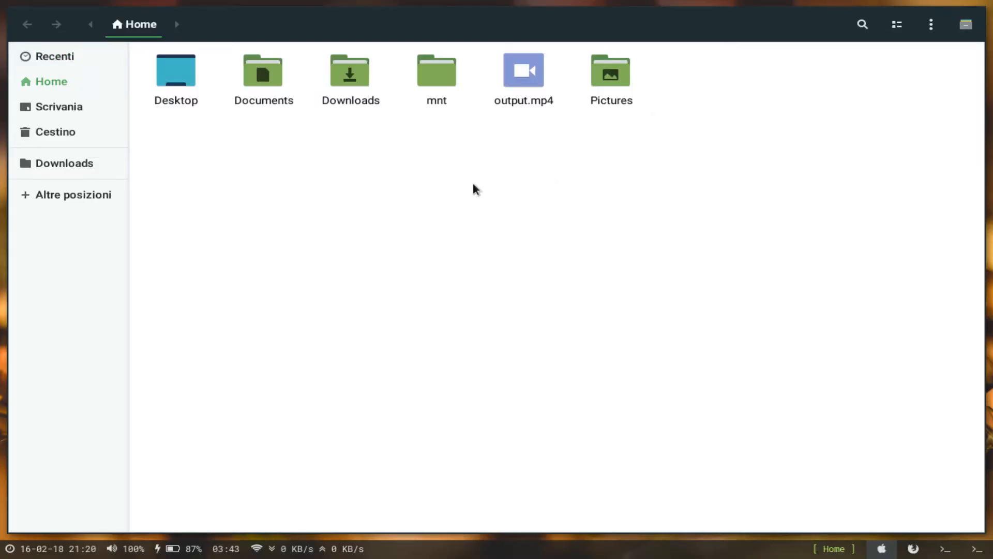
mouse_move(124, 178)
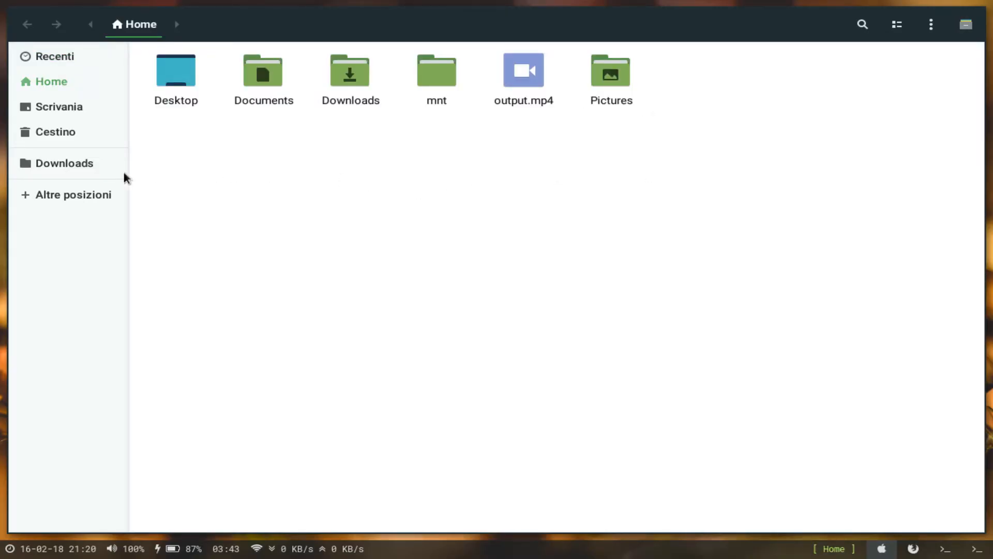
left_click(74, 195)
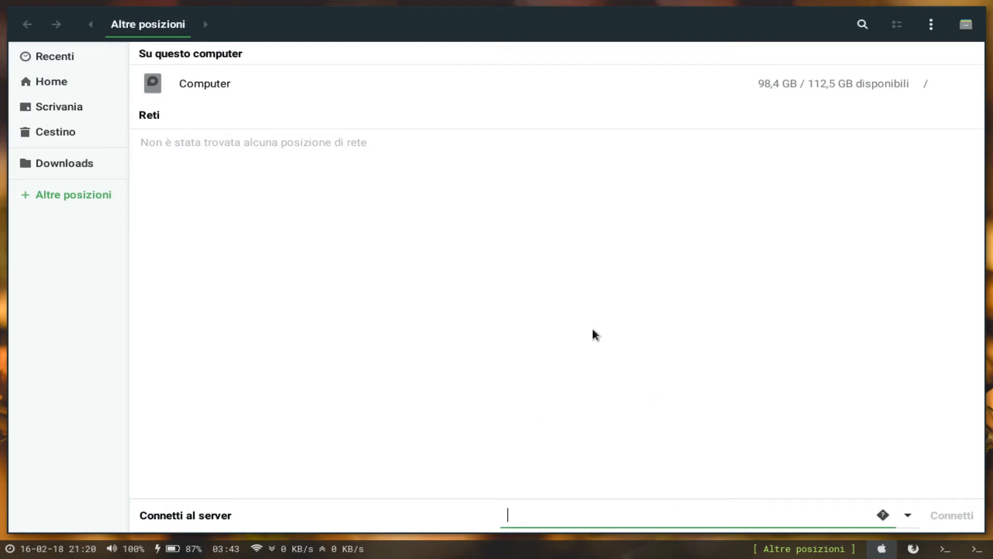
type("dav://192.168.43.1:8080/")
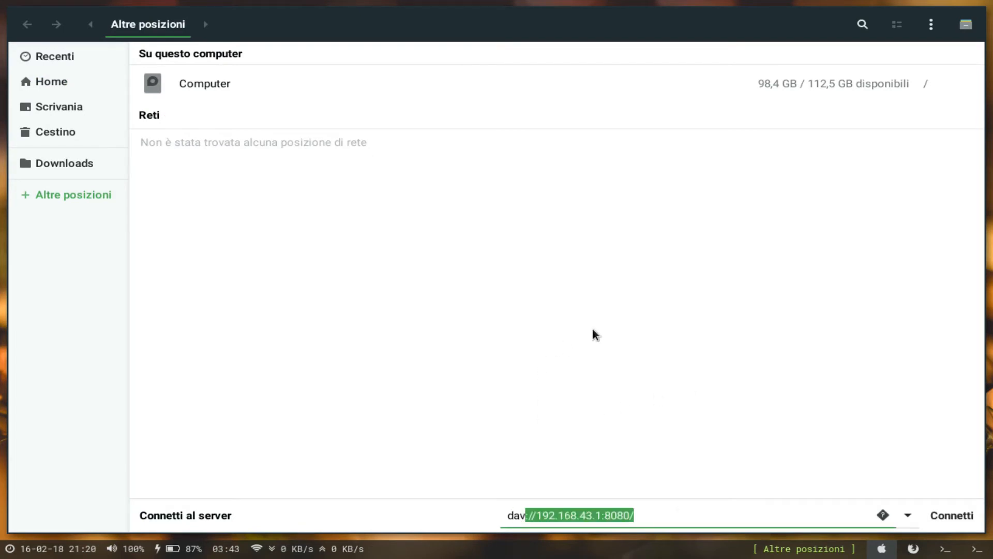
mouse_move(566, 282)
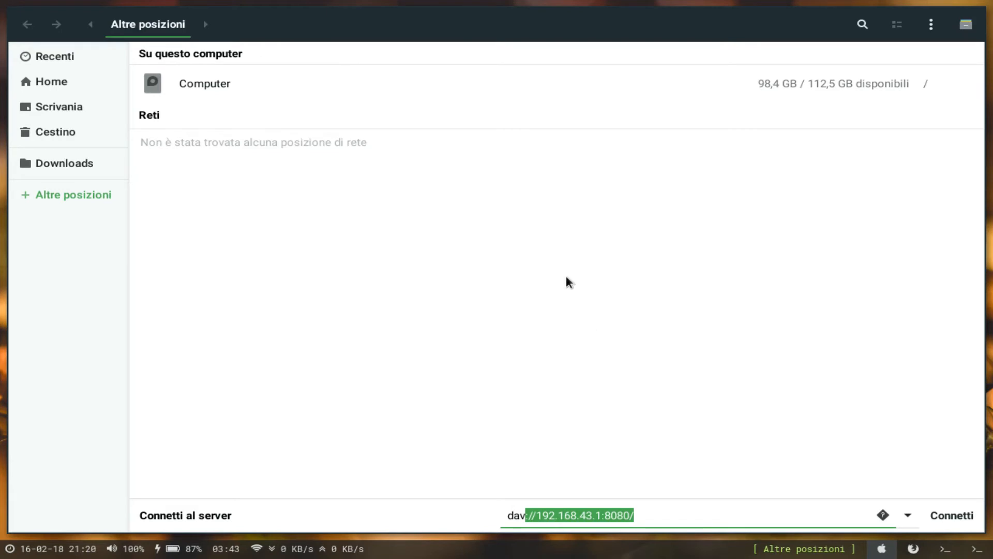
mouse_move(604, 283)
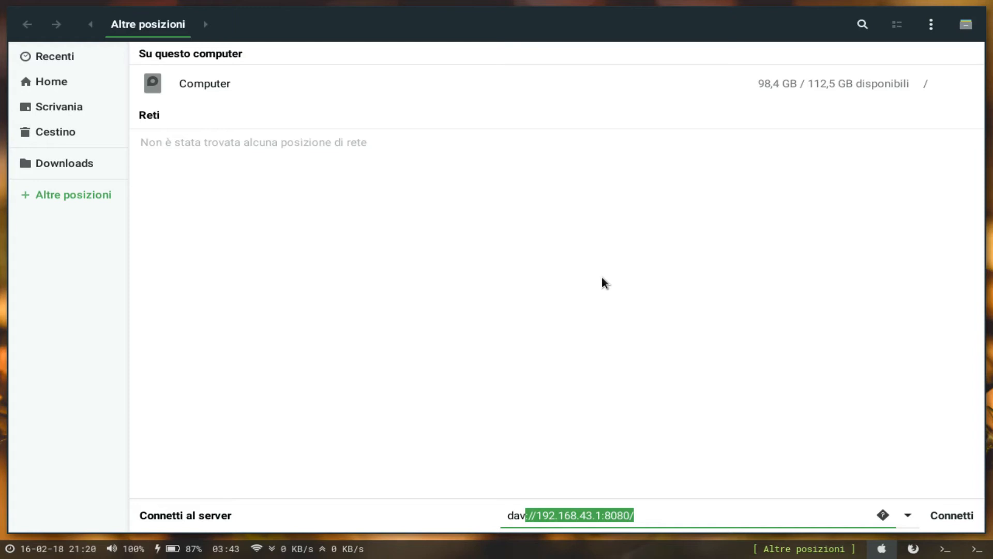
left_click(51, 81)
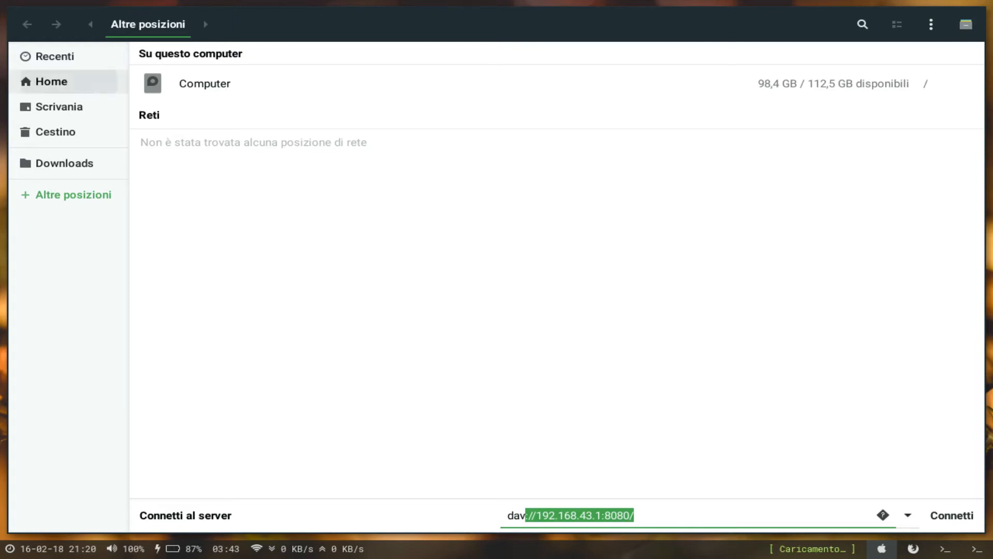
left_click(51, 81)
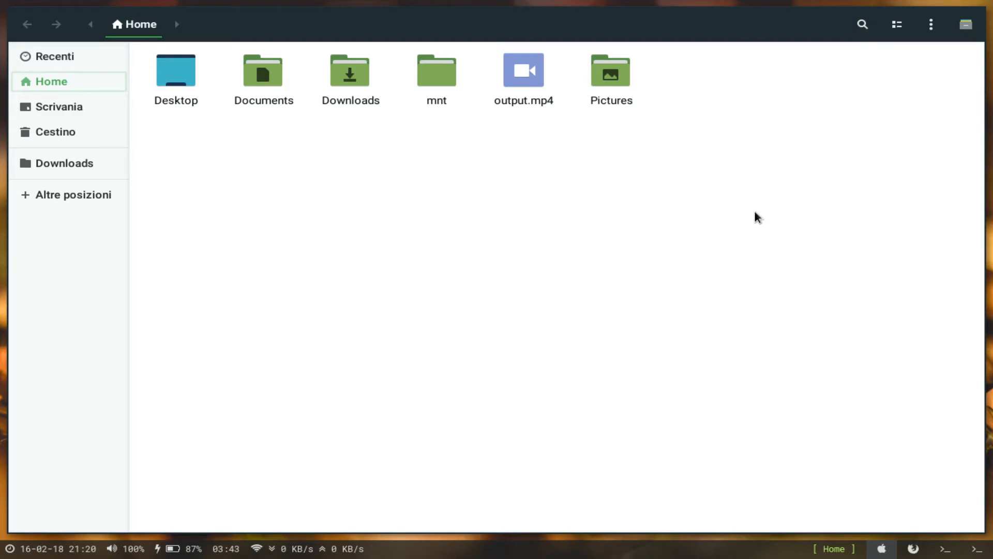
mouse_move(645, 219)
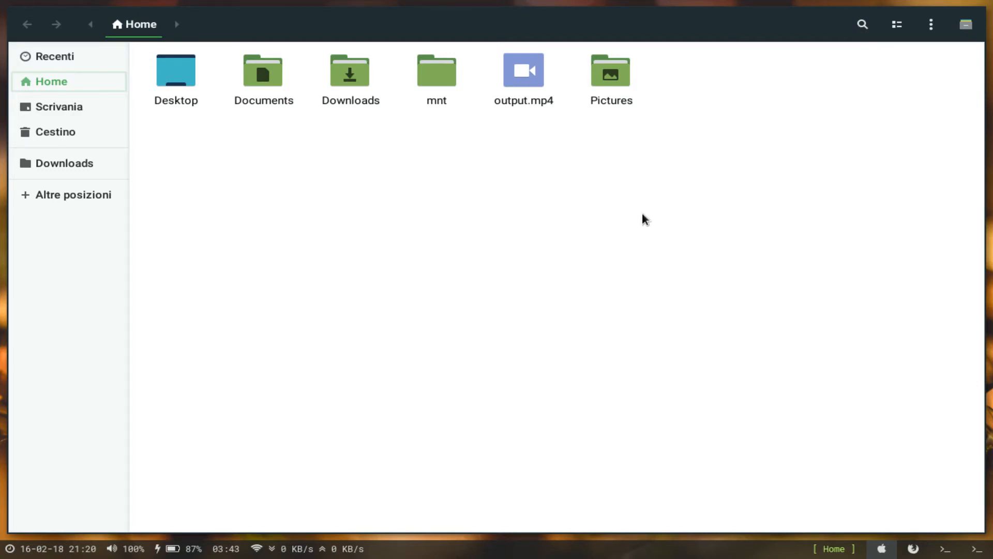
mouse_move(694, 186)
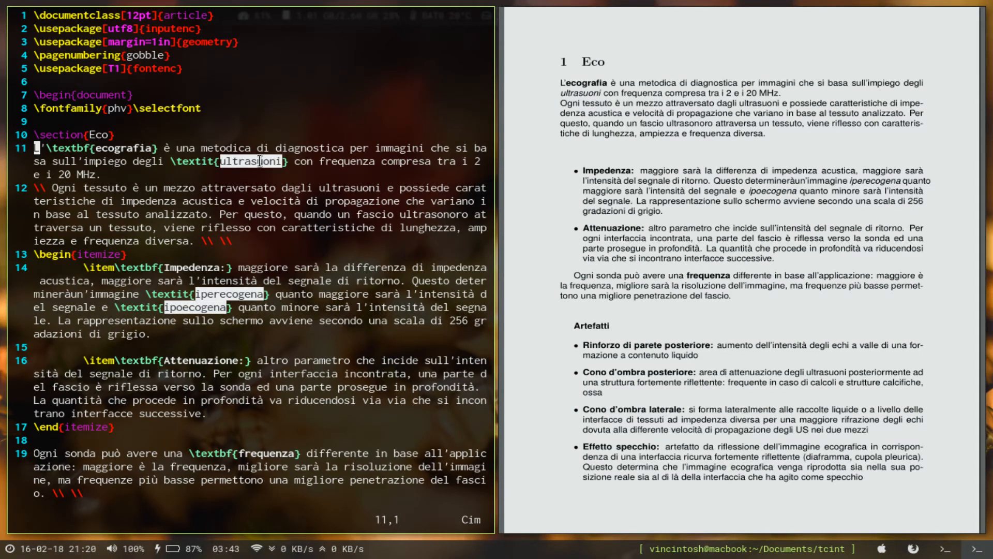
- Insert the test text 'asd' at the start of line 11
type("asd")
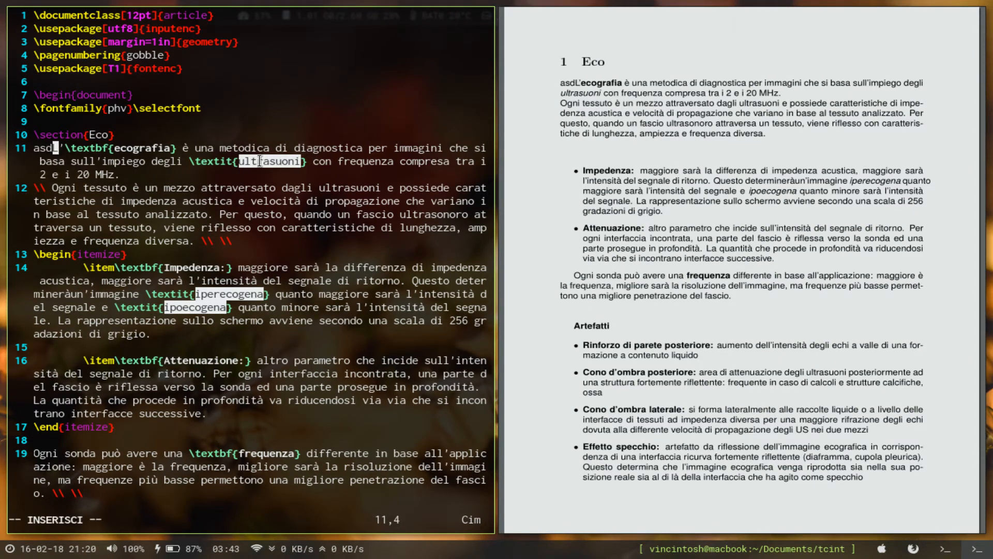
key("BackSpace")
type("l")
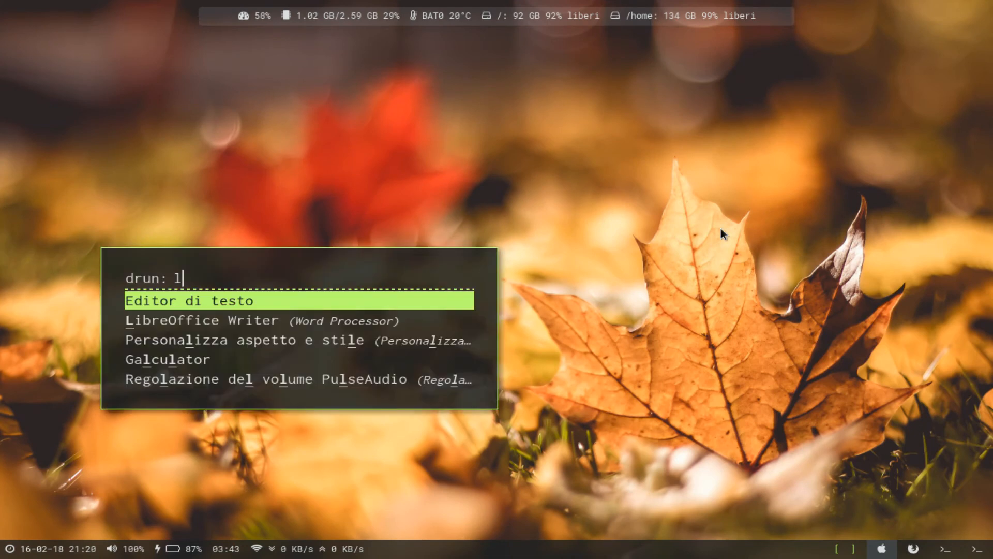
- Search the Rofi launcher for 'ibr', then browse back to Editor di testo
type("ibr")
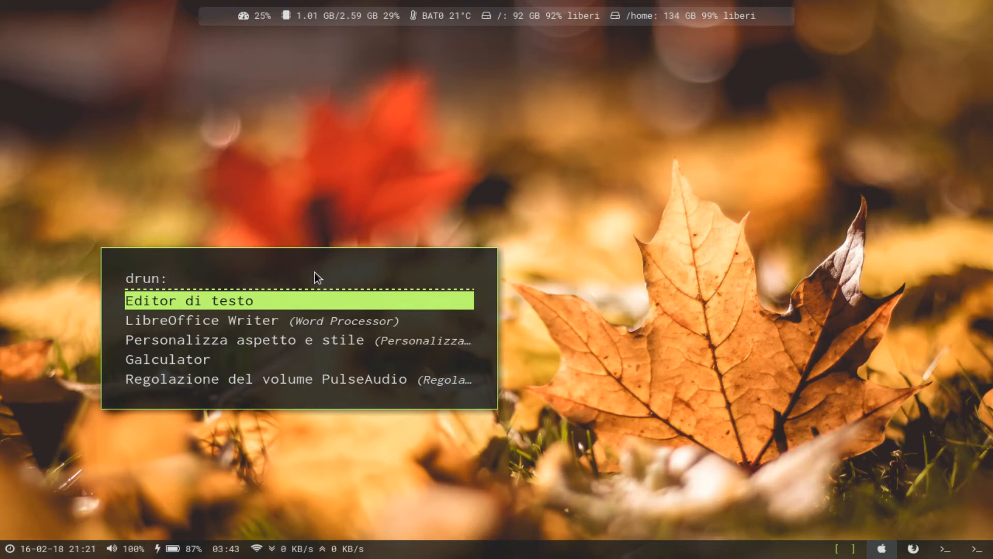
key("Down")
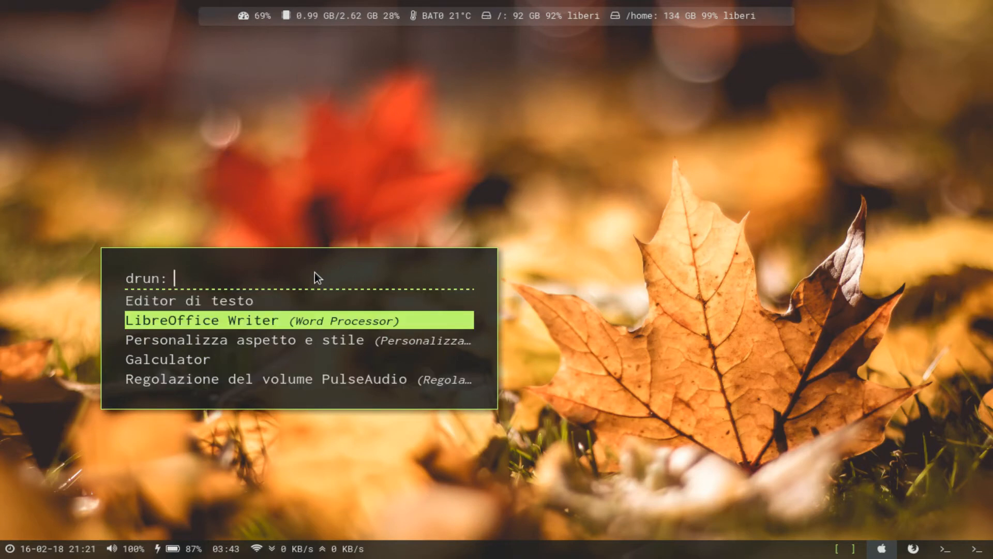
key("Up")
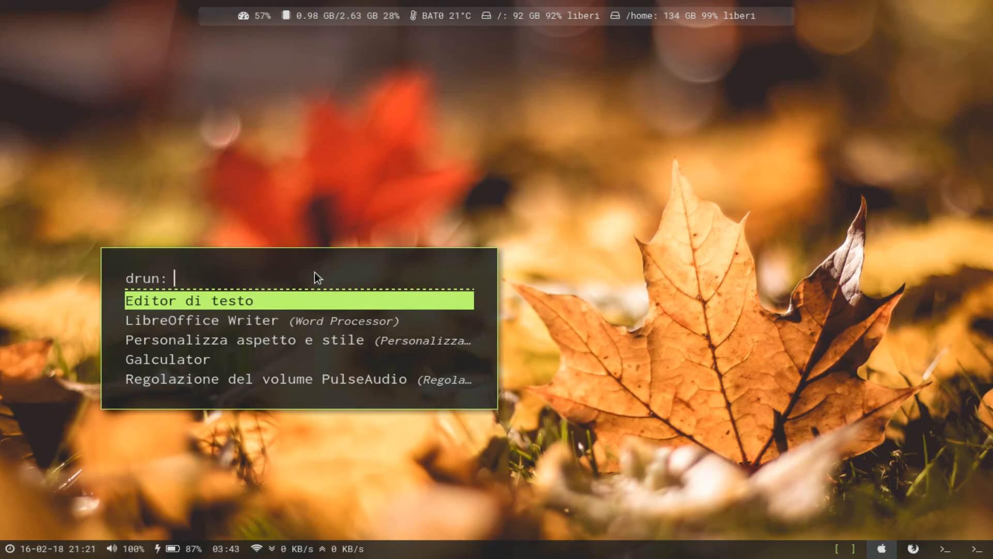
mouse_move(266, 275)
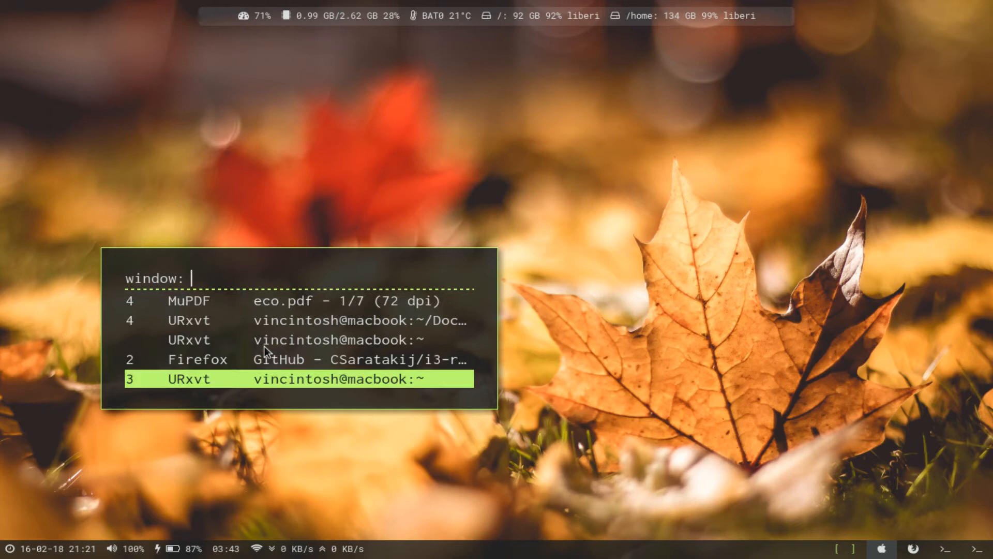
- Cycle the window list back to eco.pdf and dismiss the switcher
key("Up")
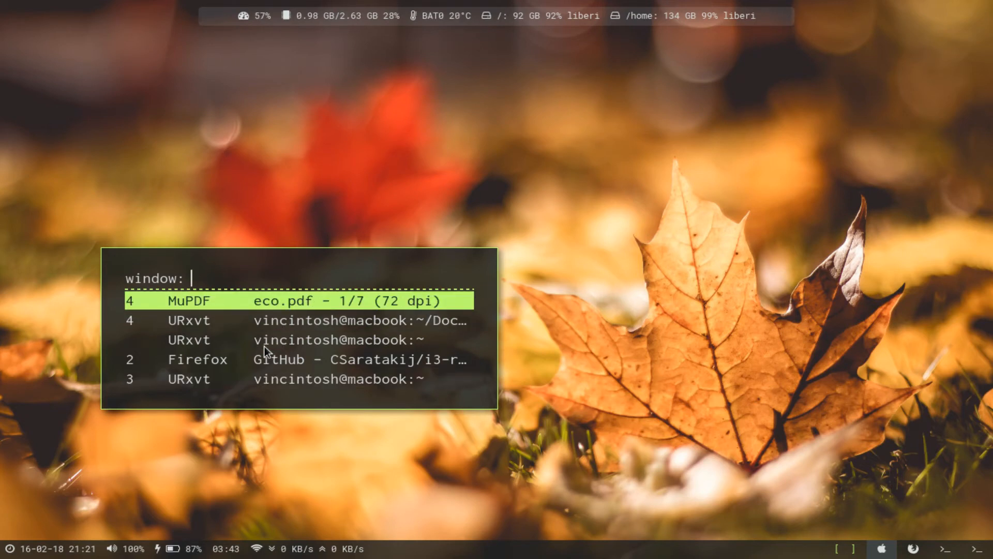
key("Escape")
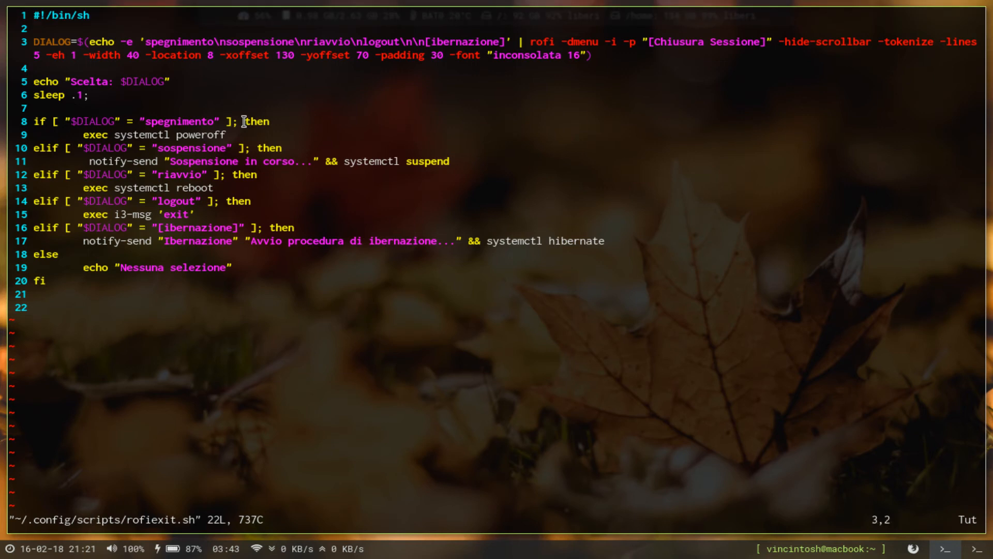
mouse_move(611, 41)
type("i")
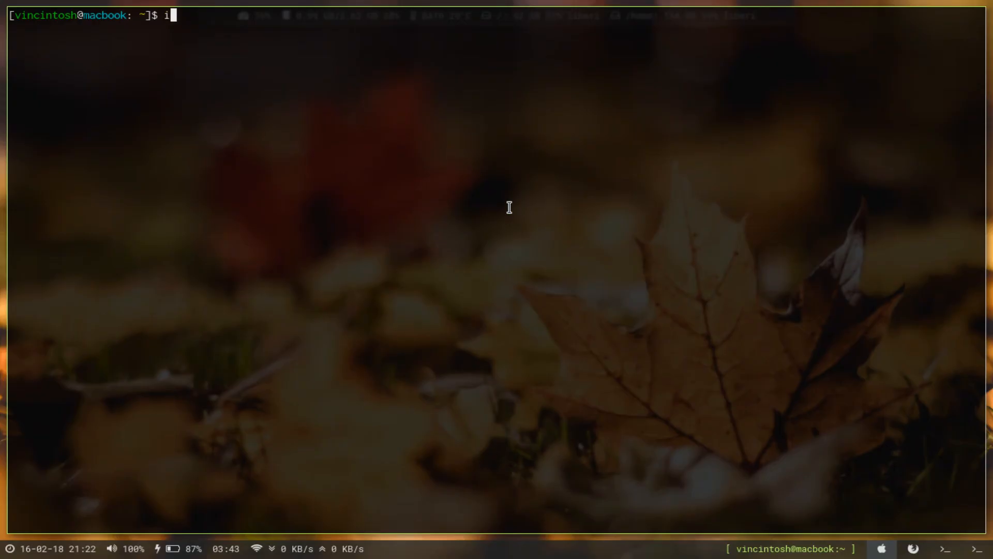
- Lock the screen by running i3lock-fancy from the terminal
type("3lock-fancy")
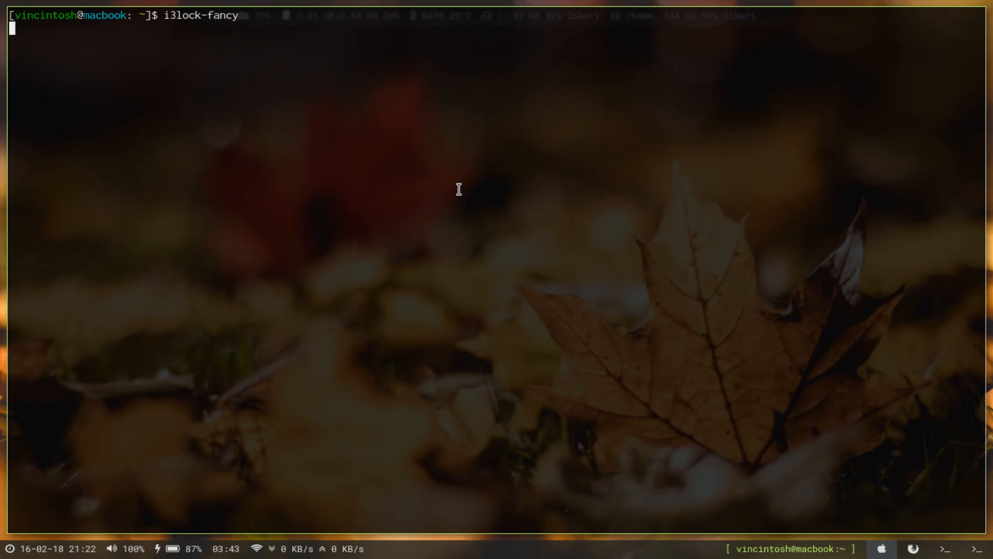
key("Return")
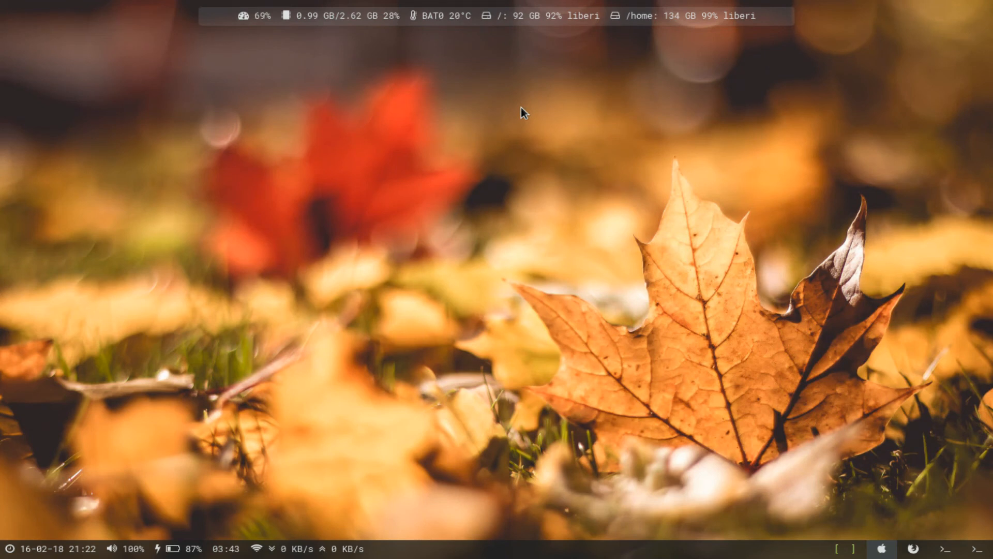
mouse_move(563, 248)
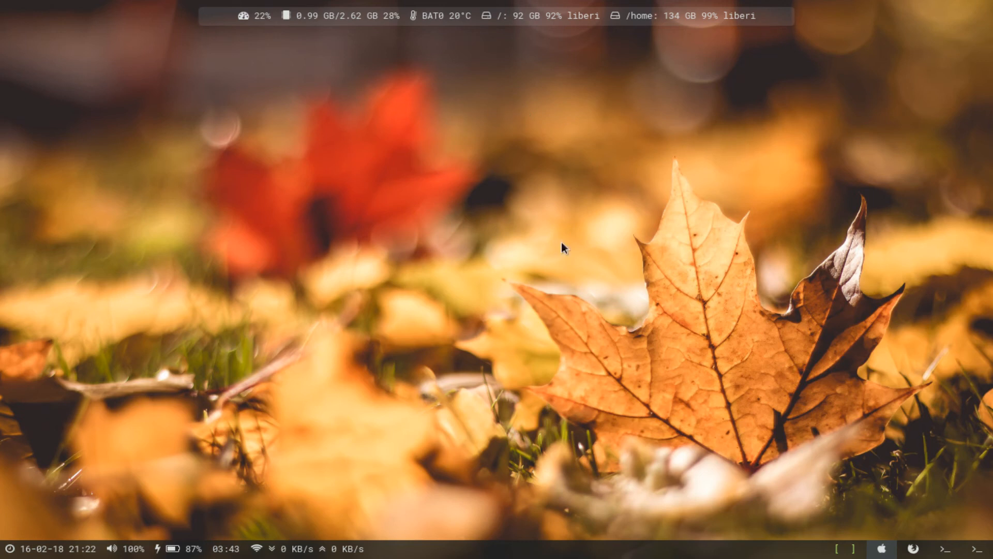
mouse_move(796, 203)
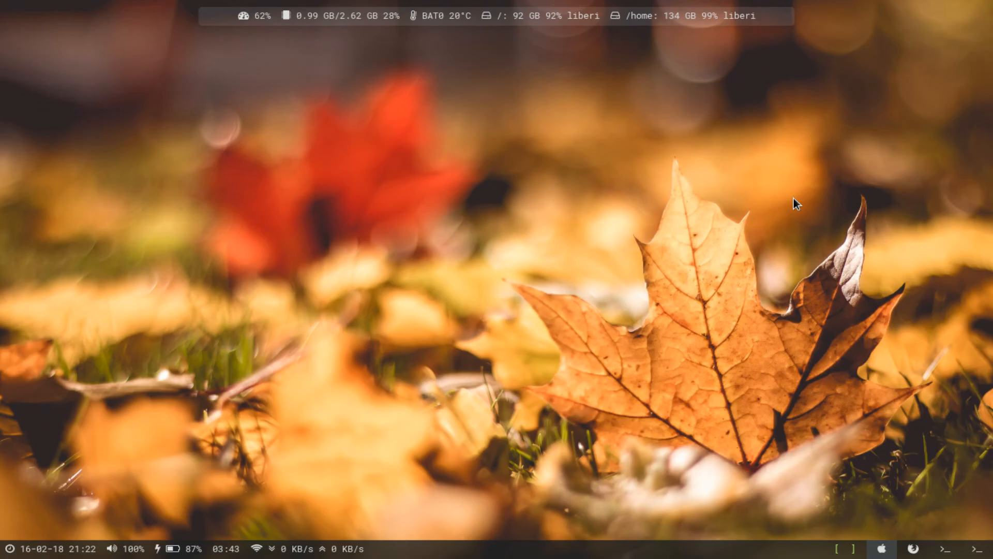
- In a new terminal, view /boot/loader/entries/arch.conf in Vim, then quit with :wq
left_click(945, 549)
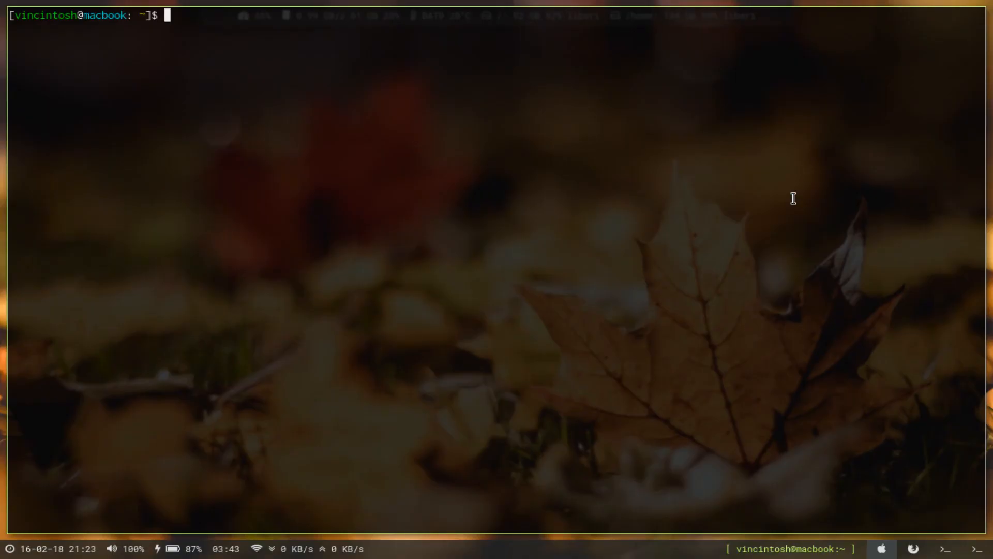
type("vim")
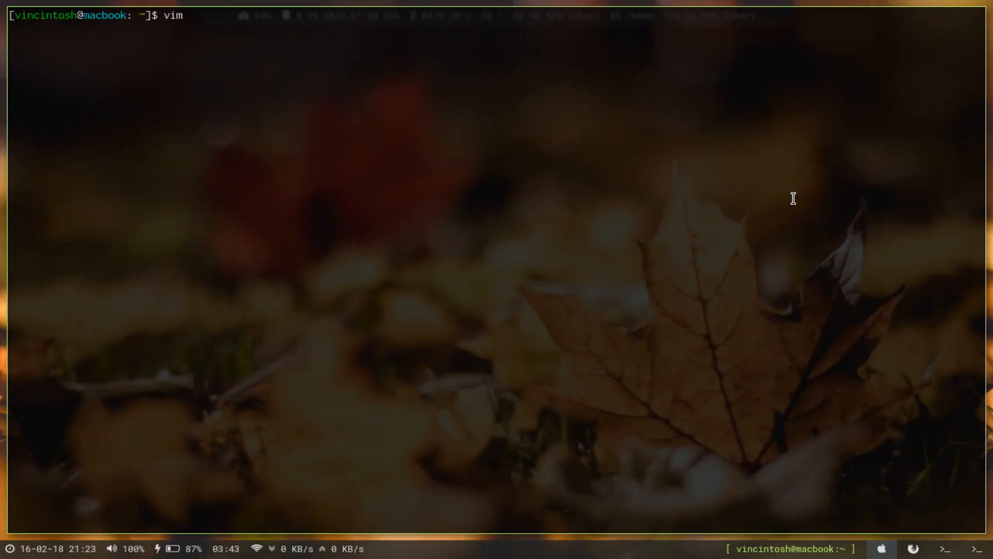
type("/b")
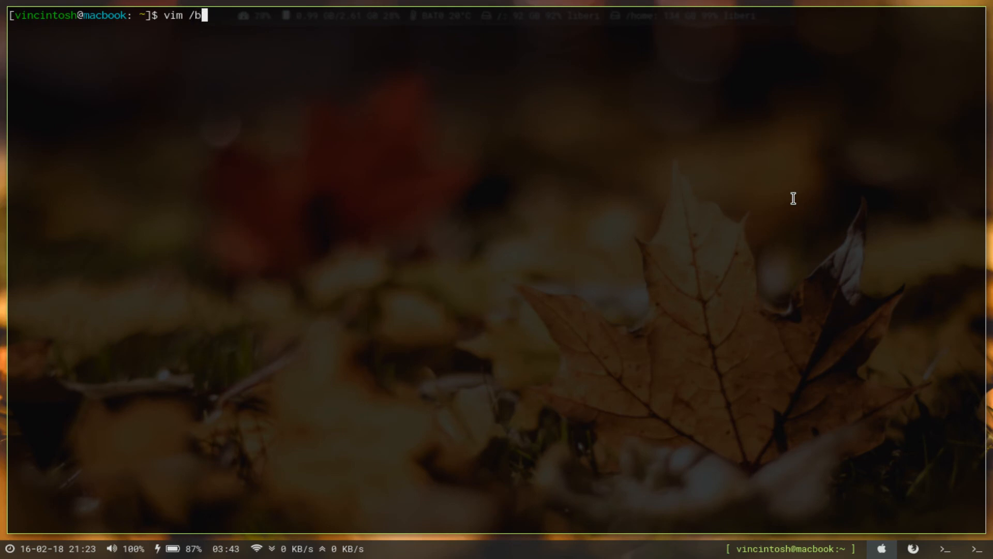
type("oot/")
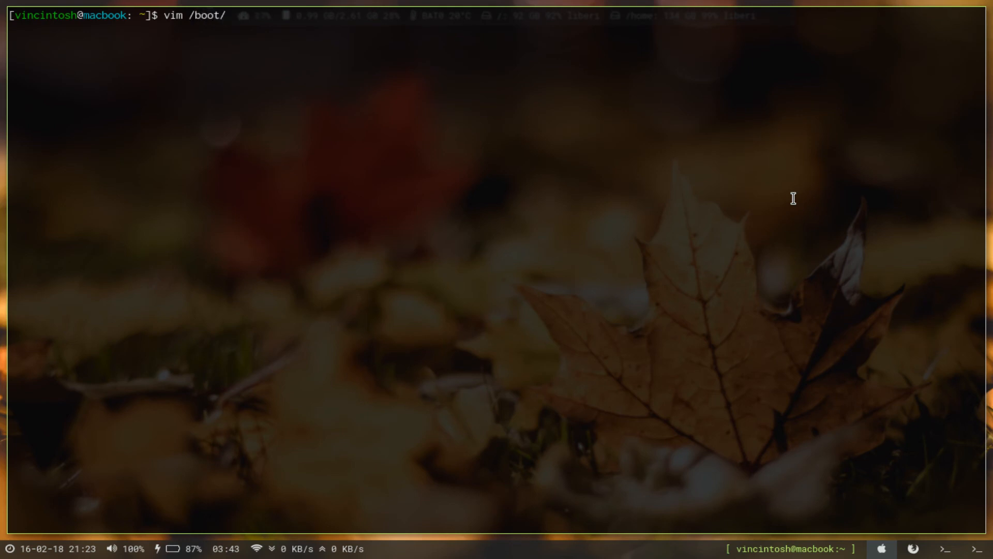
key("Tab")
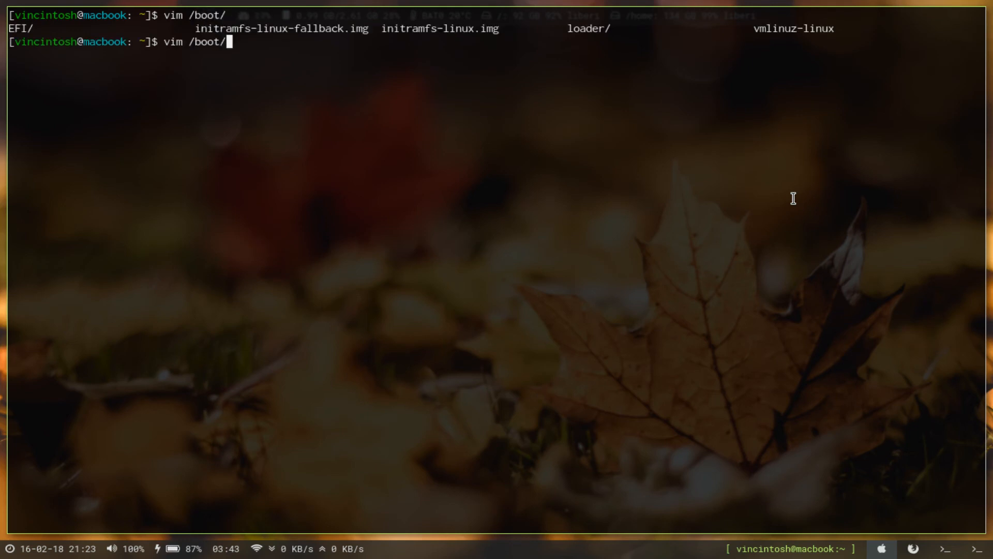
key("Tab")
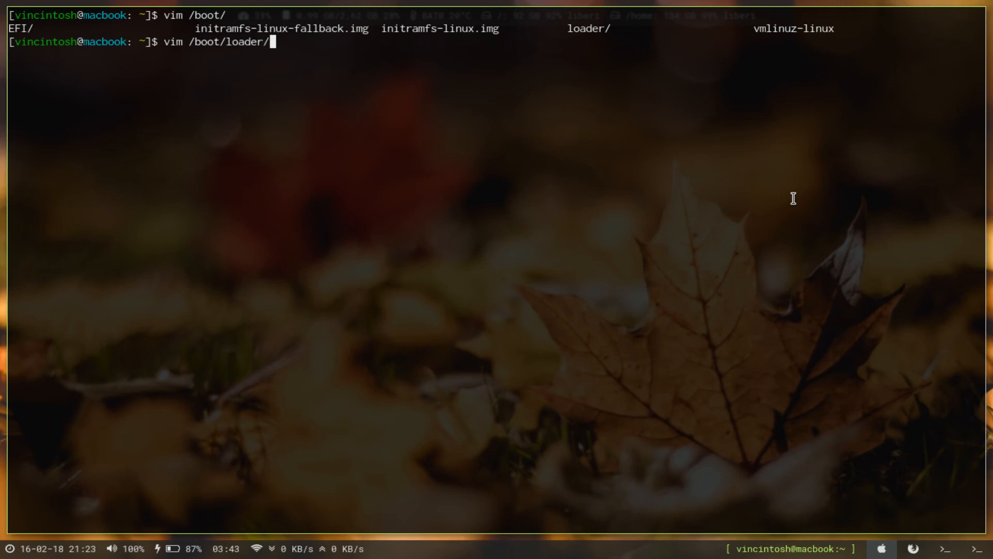
type("arc")
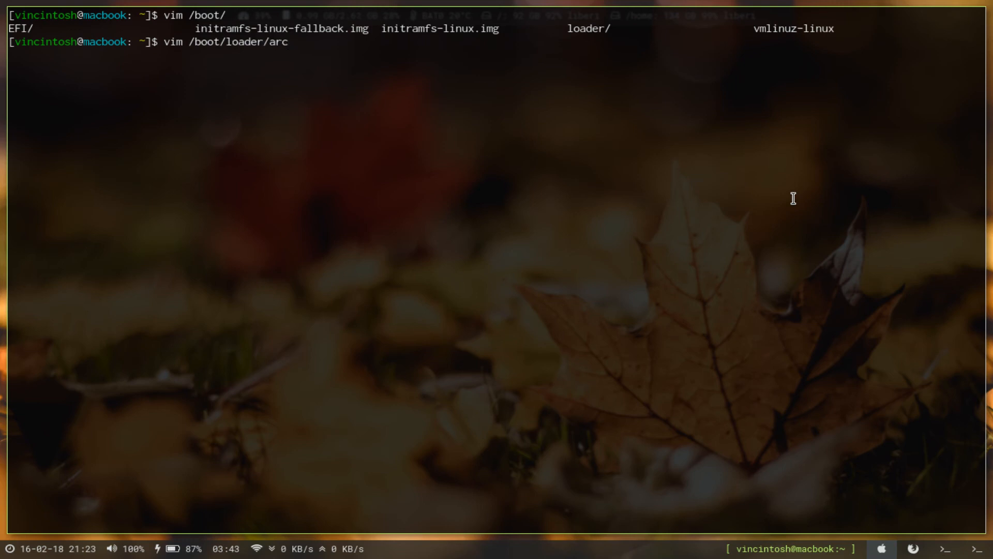
key("BackSpace")
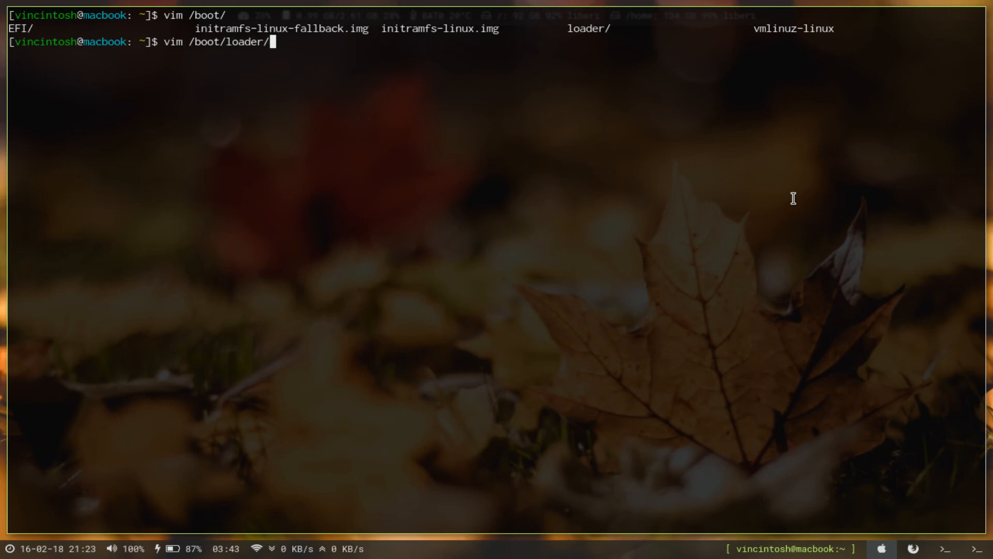
type("en")
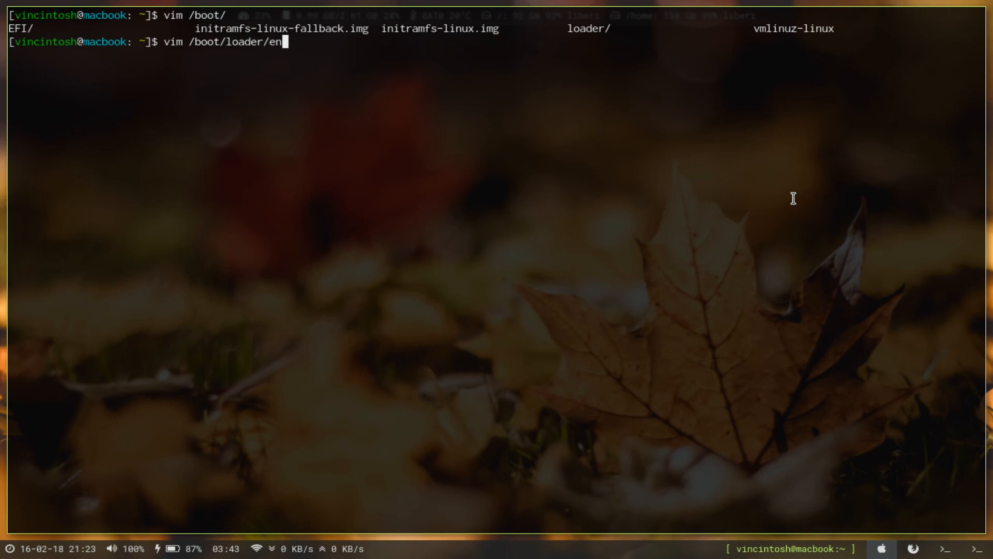
type("tries/arch.conf")
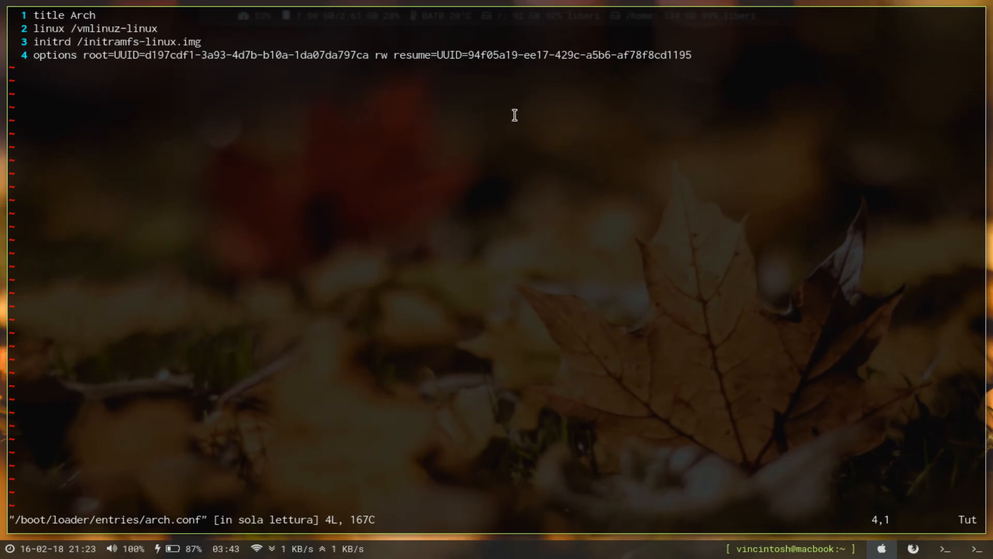
mouse_move(882, 444)
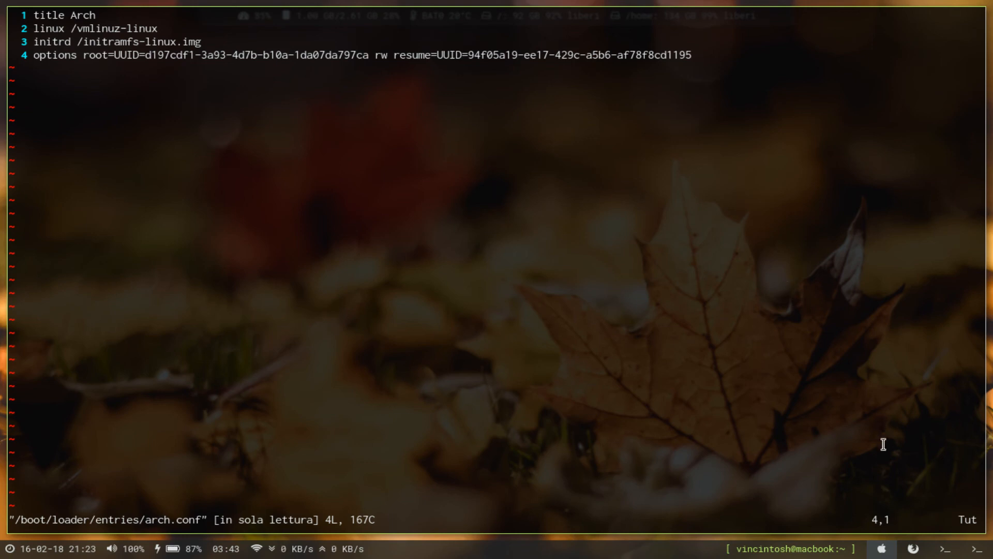
mouse_move(913, 491)
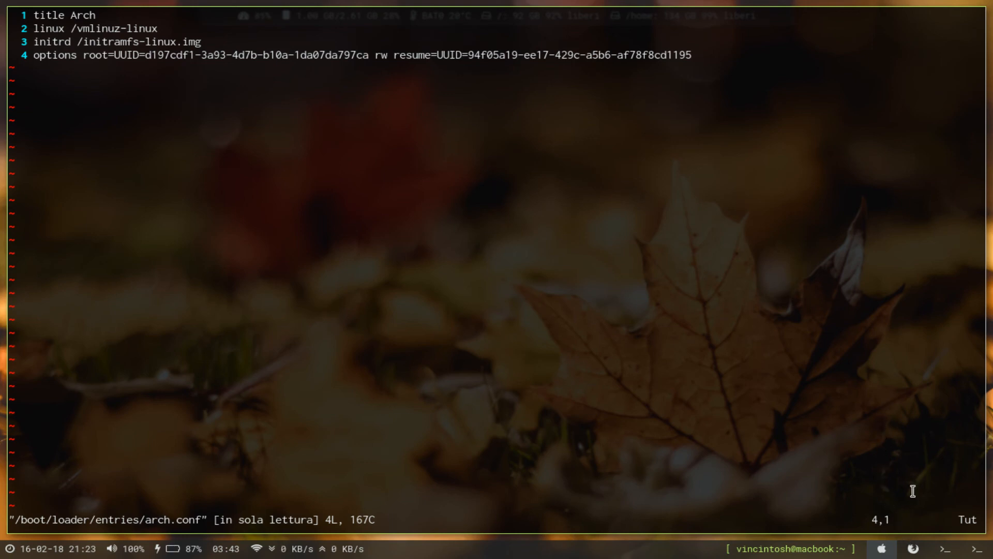
type(":wq")
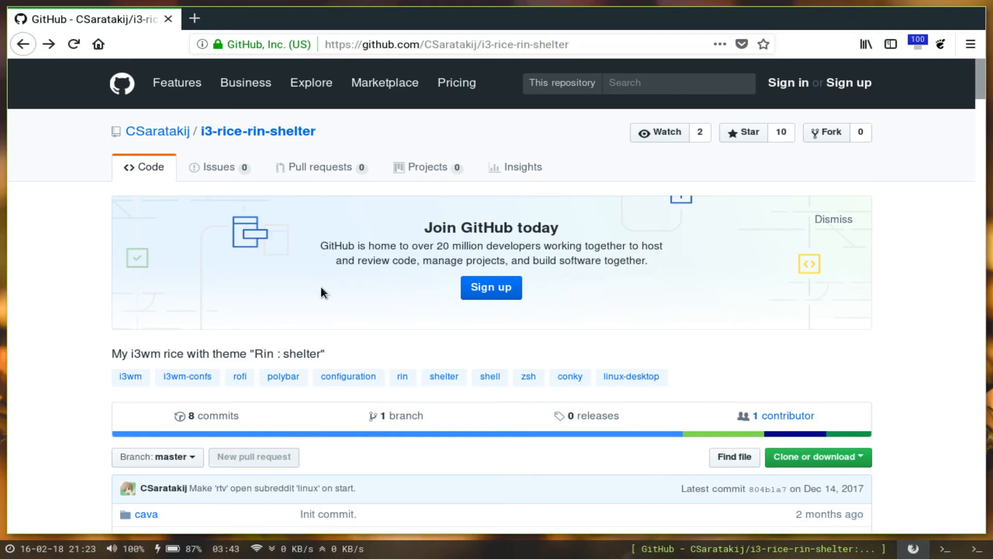
mouse_move(160, 167)
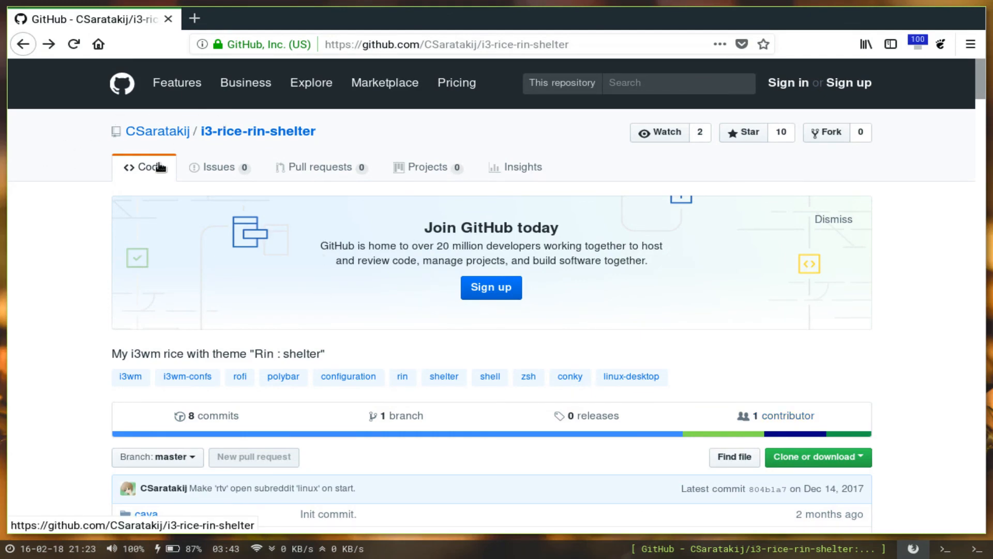
- Scroll the i3-rice-rin-shelter GitHub page to show its description and commits
scroll("down", 3)
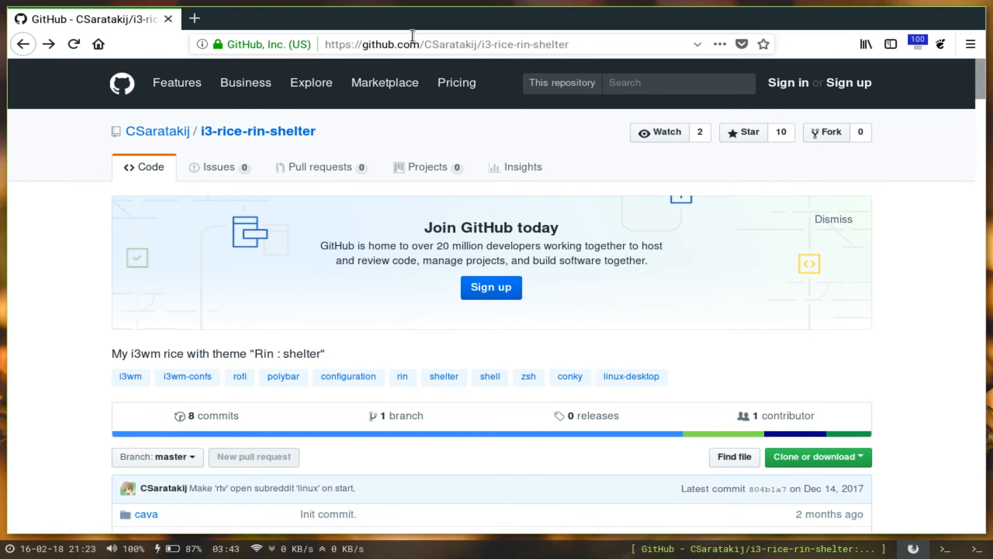
mouse_move(428, 166)
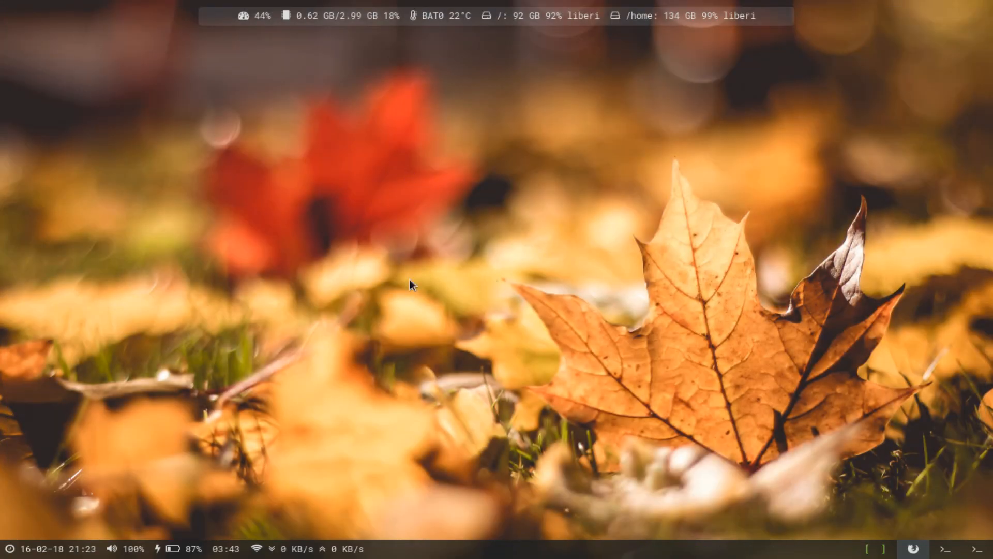
mouse_move(480, 213)
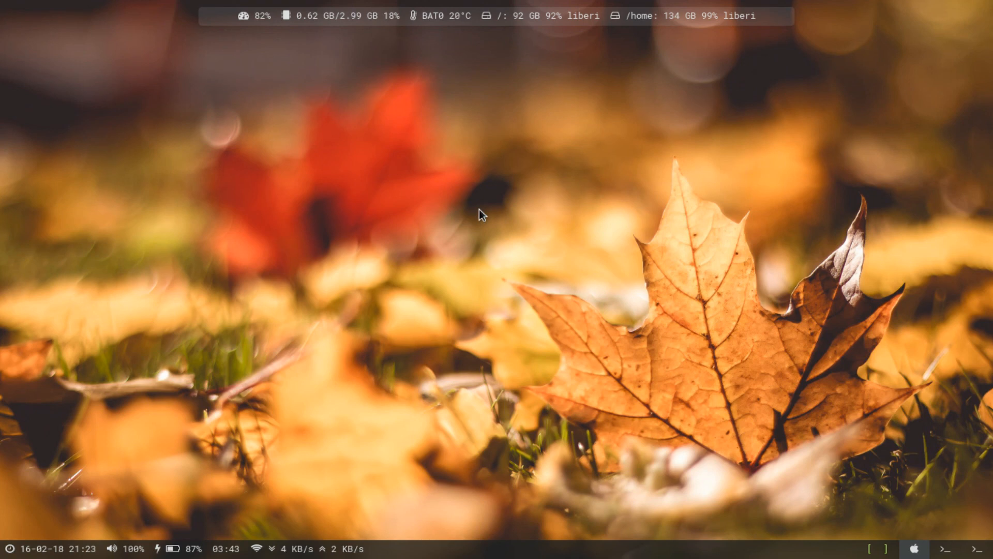
mouse_move(584, 116)
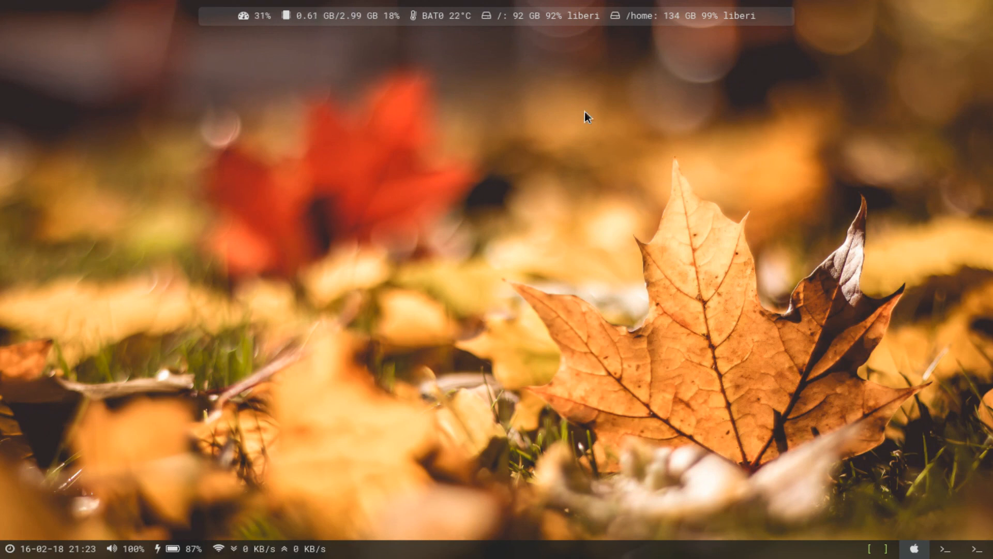